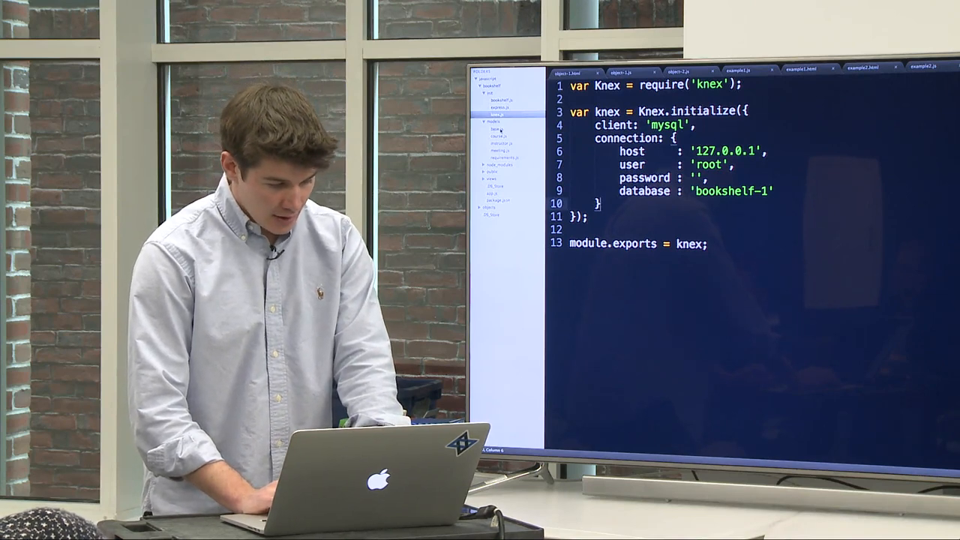
Step: Bring up base.js, the model extending bookshelf.Model with a static find-by-id
left_click(495, 132)
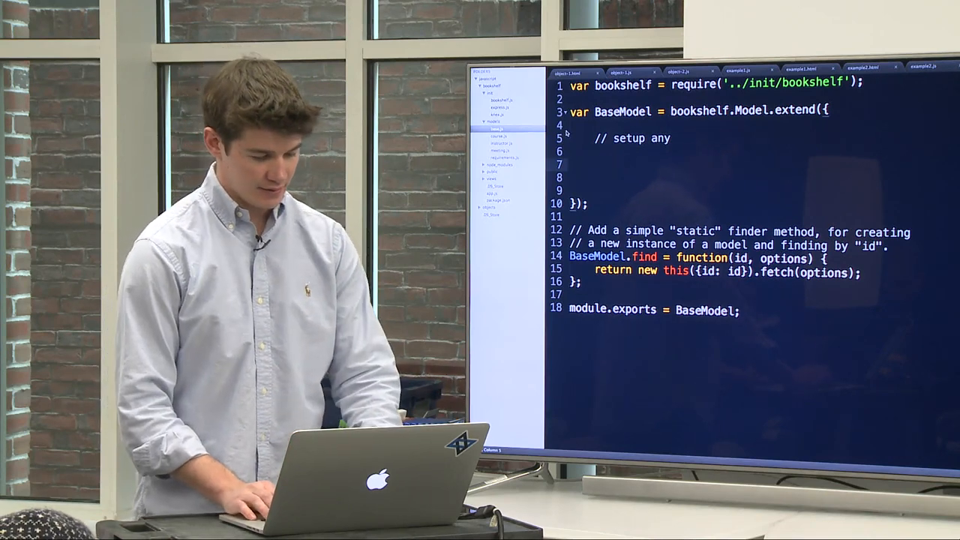
Step: Write displayName: function() { return this.get('name') || 'no name'; } inside extend
type("display")
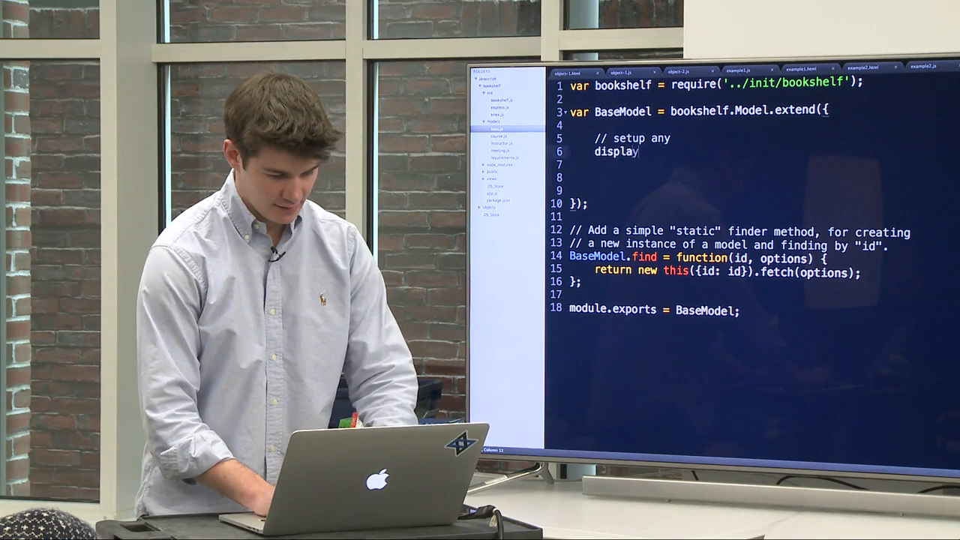
type("Name: function() {")
left_click(760, 165)
type("thi")
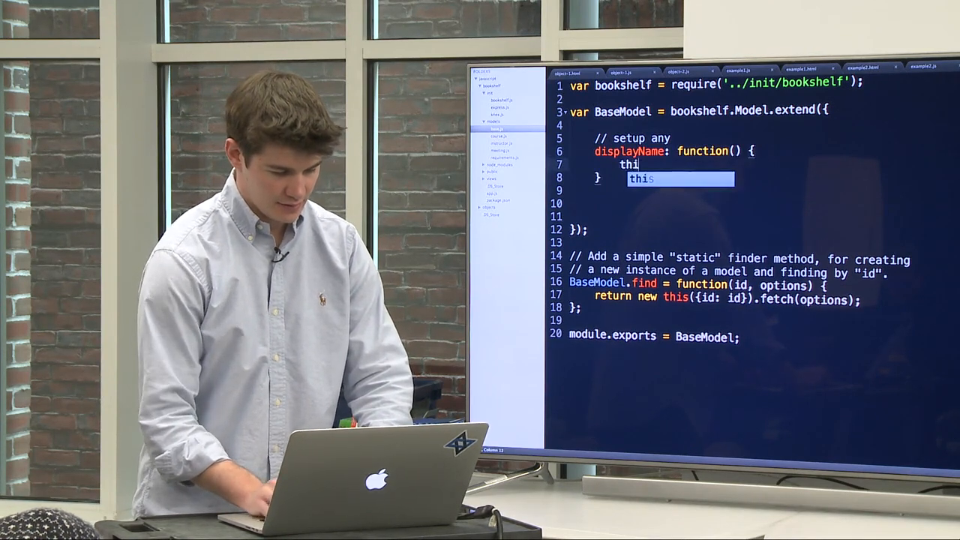
type(".get('name')")
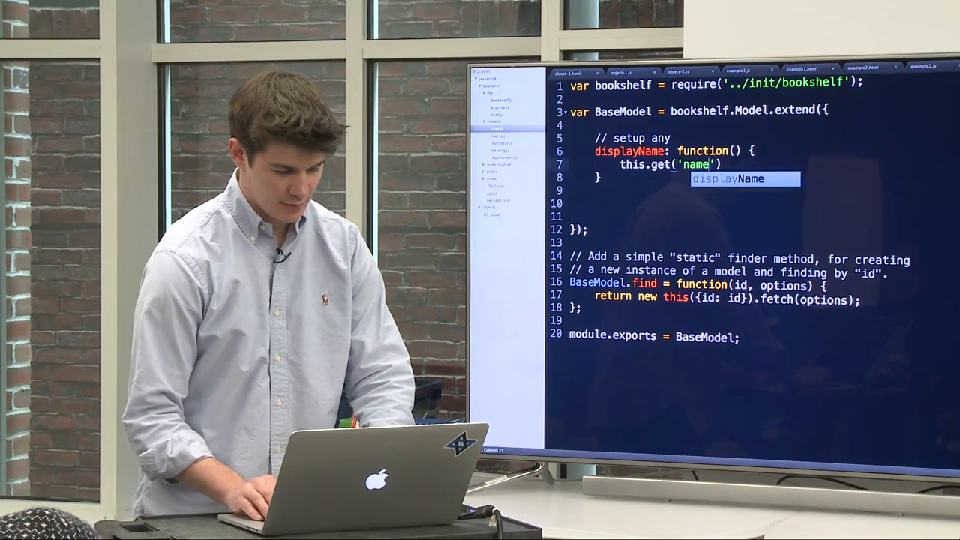
type("return")
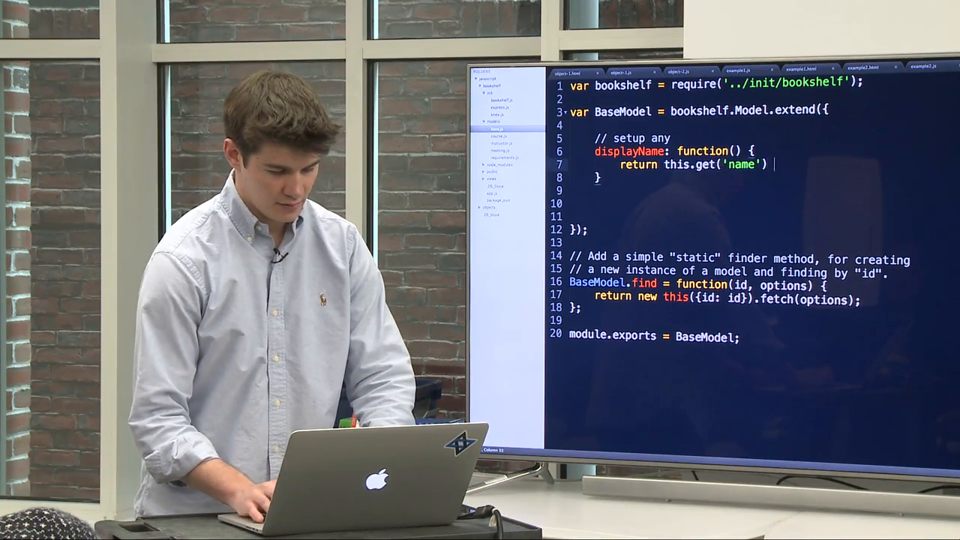
type("|| 'no")
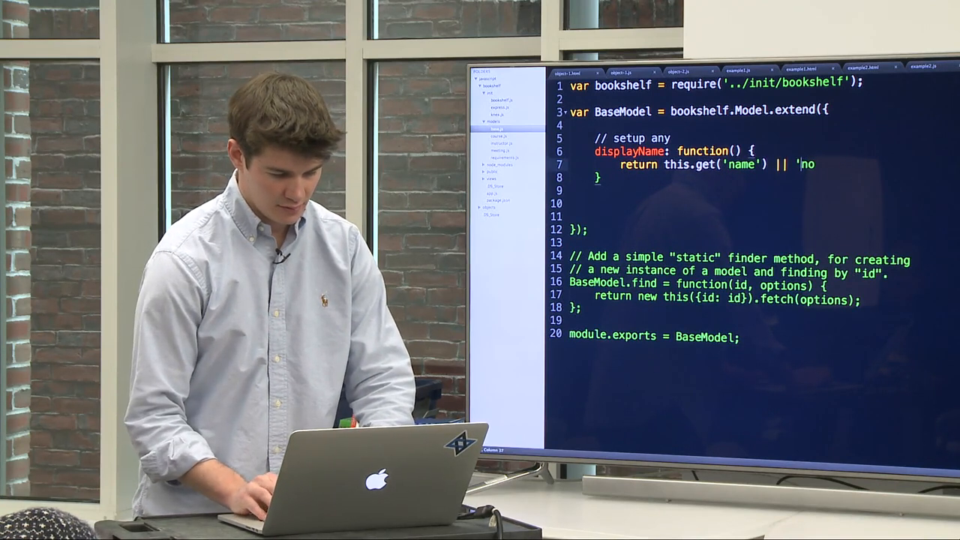
type("name';")
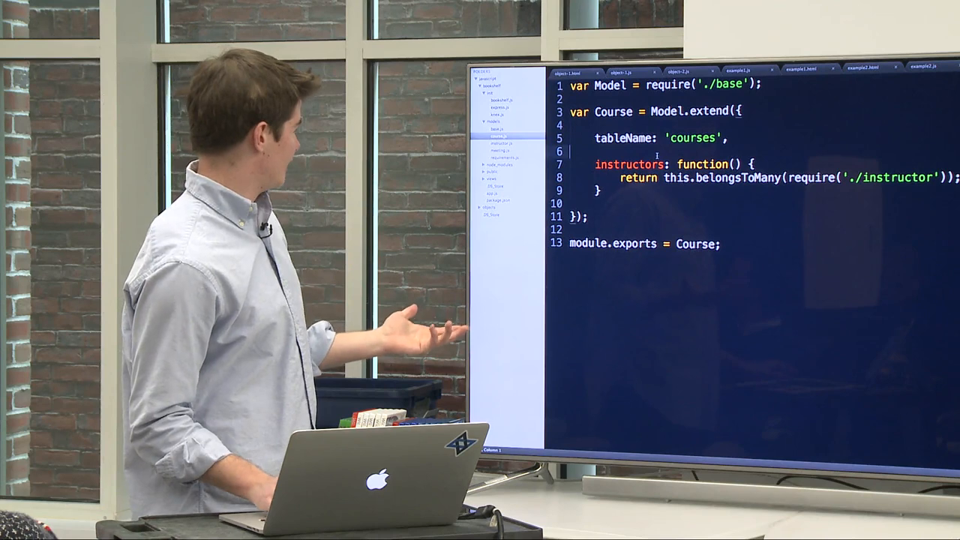
Step: Start entering the node app.js command in the bookshelf project terminal
key("enter")
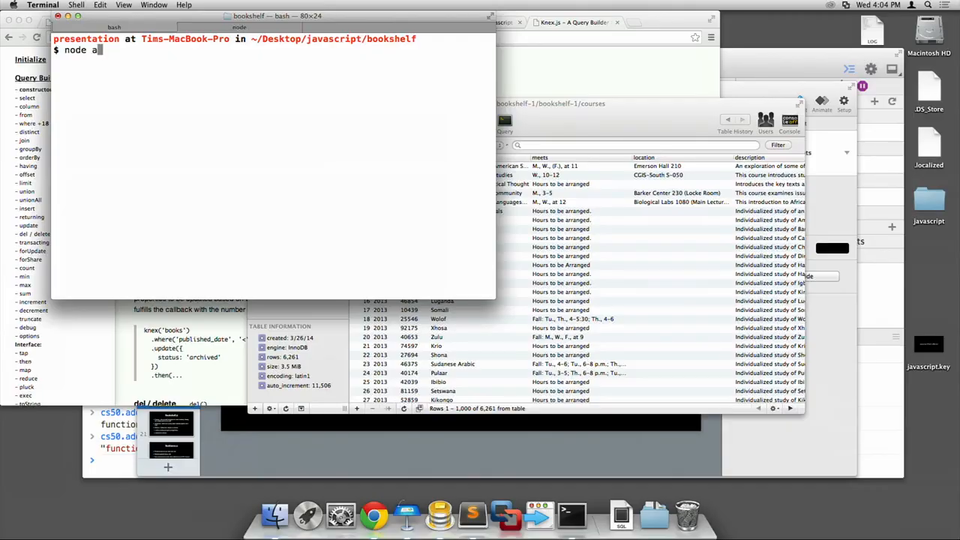
Step: Run node app.js and review the course list served at localhost:3000
key("Return")
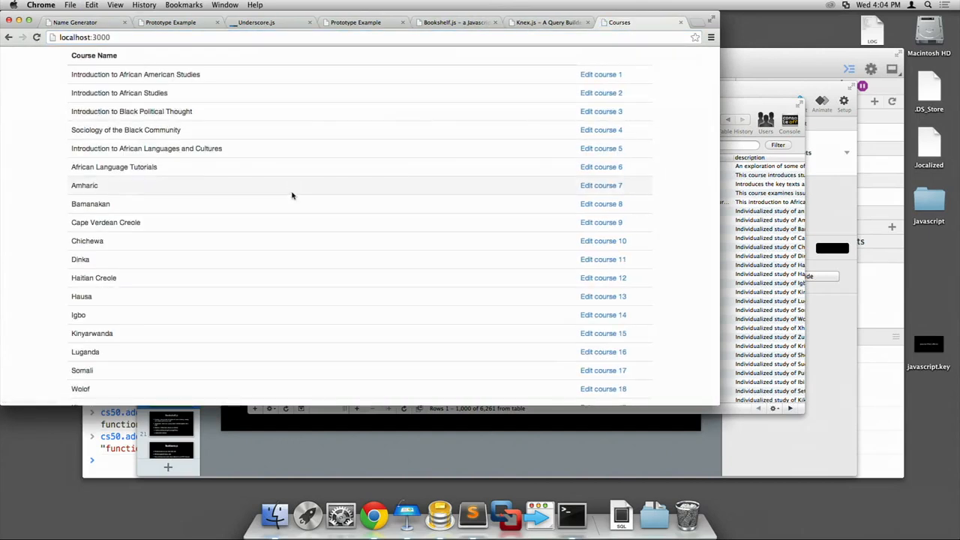
mouse_move(392, 168)
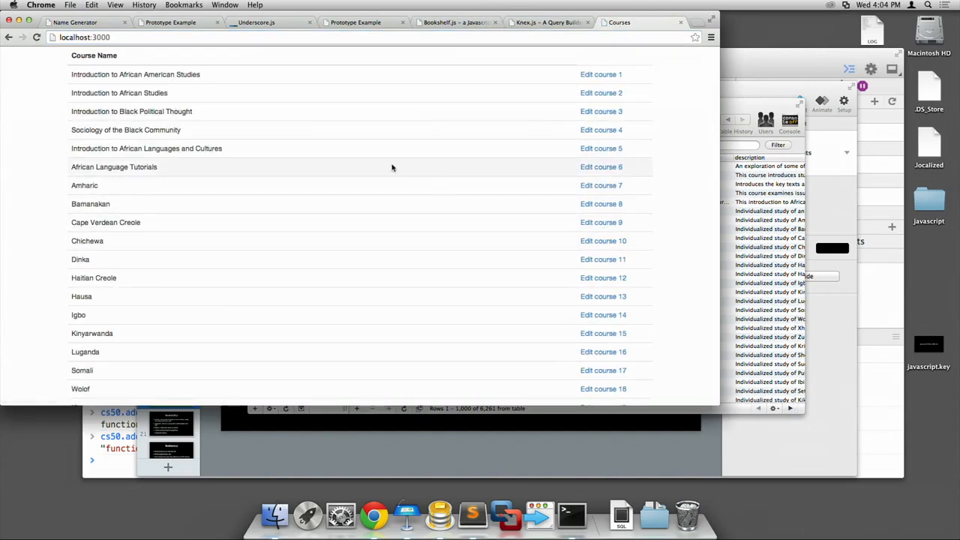
scroll("down", 3)
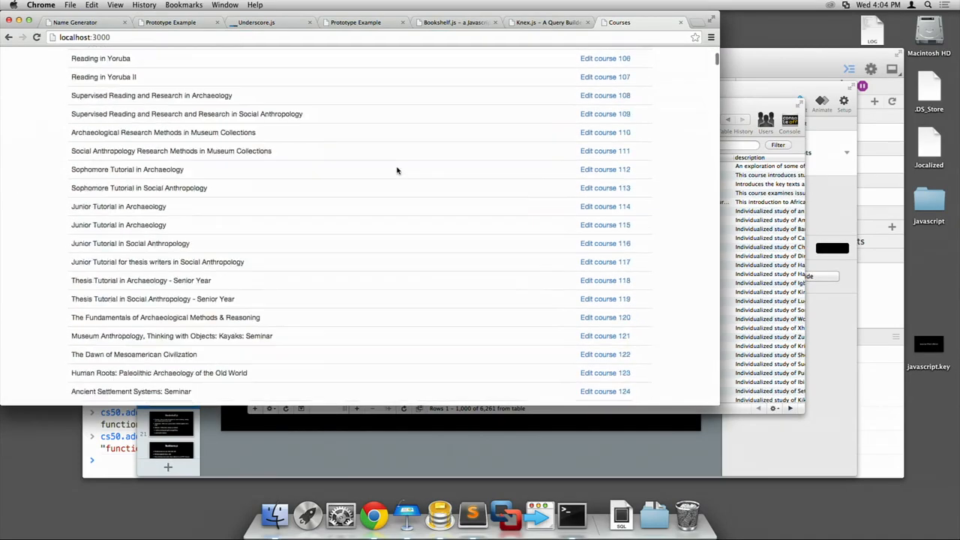
scroll("up", 3)
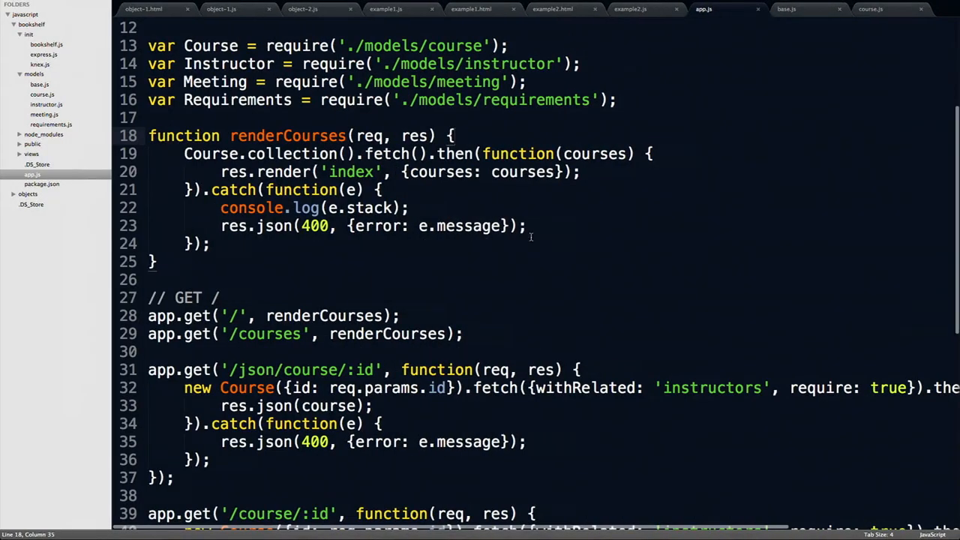
scroll("down", 3)
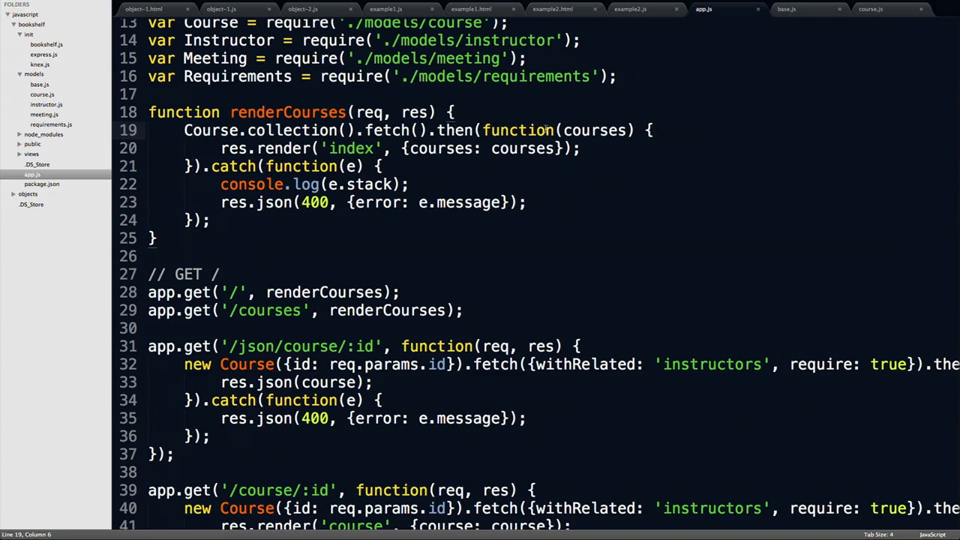
double_click(594, 129)
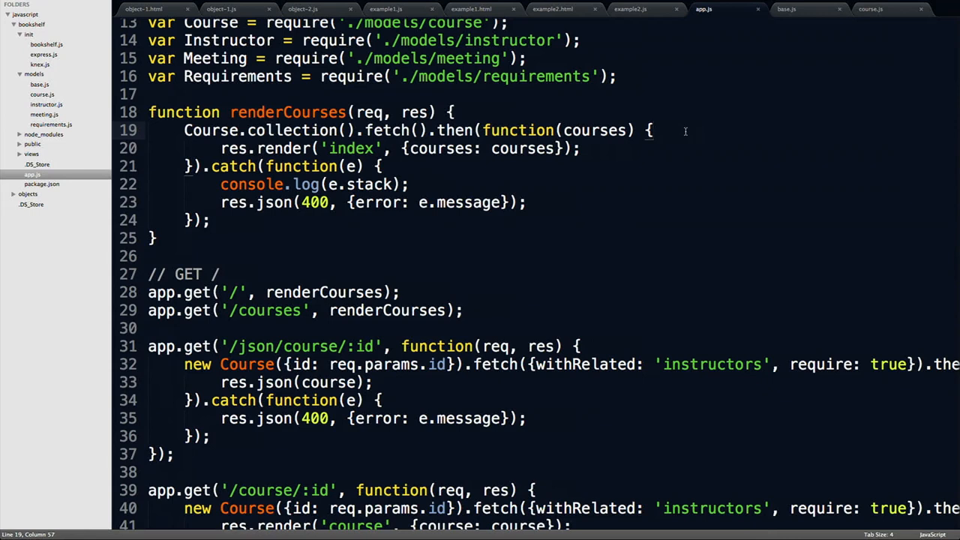
mouse_move(666, 192)
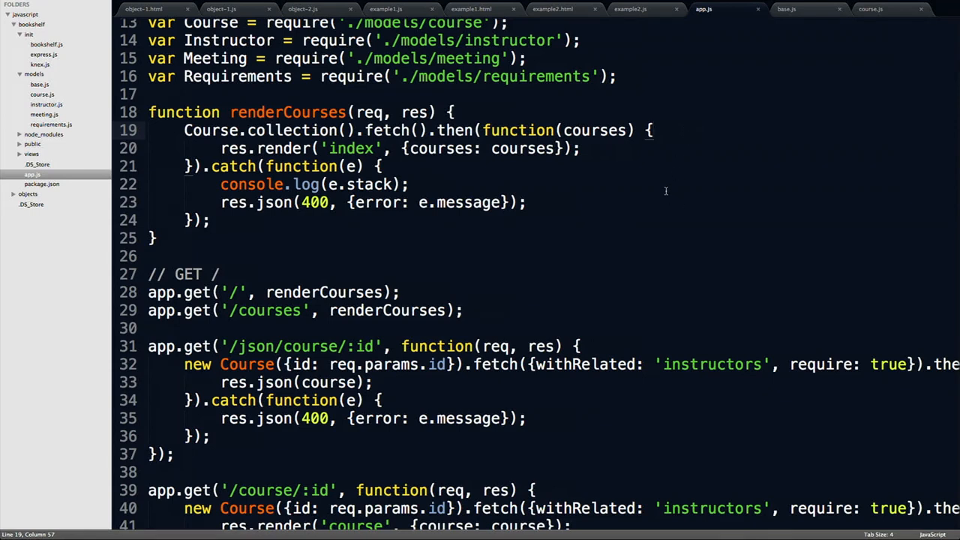
mouse_move(642, 186)
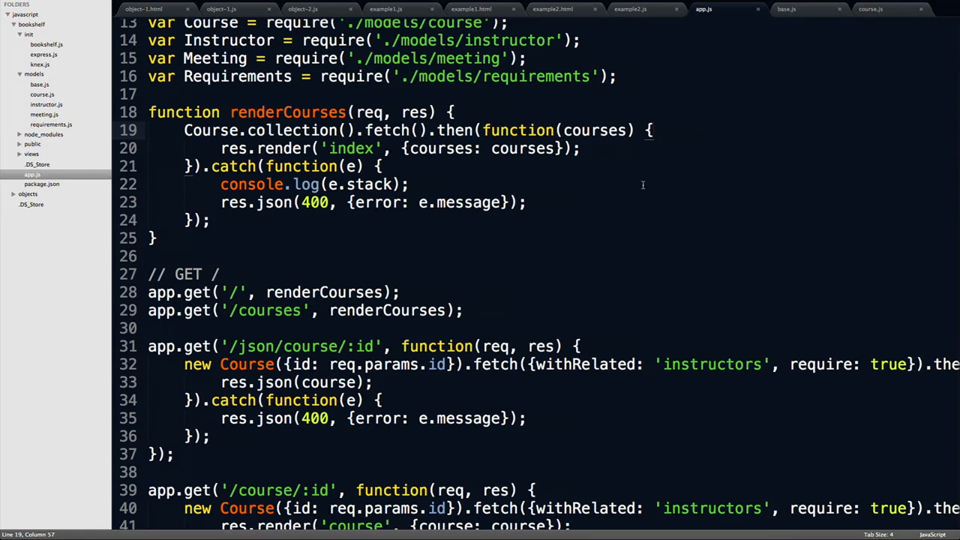
mouse_move(614, 153)
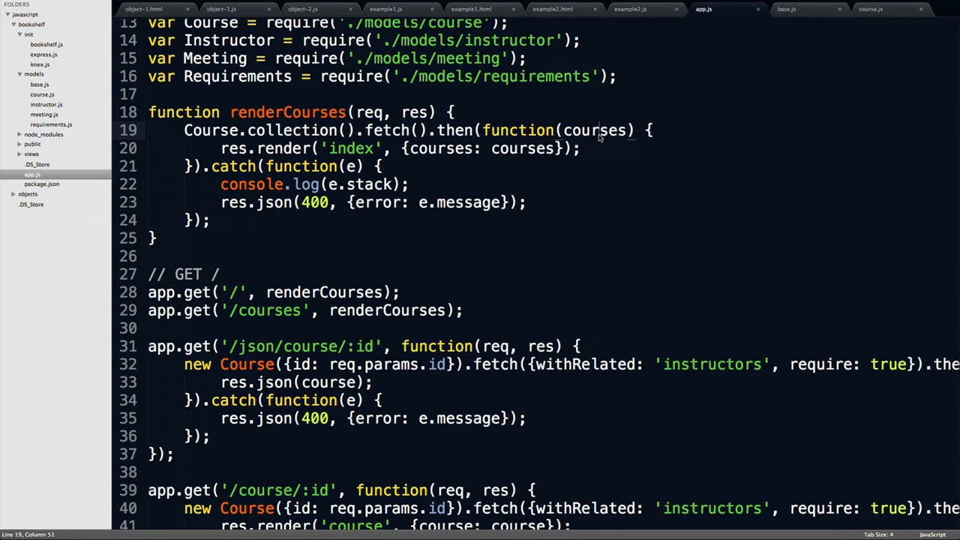
Step: Insert a debugger statement right after .then(function(courses) { in renderCourses
scroll("down", 3)
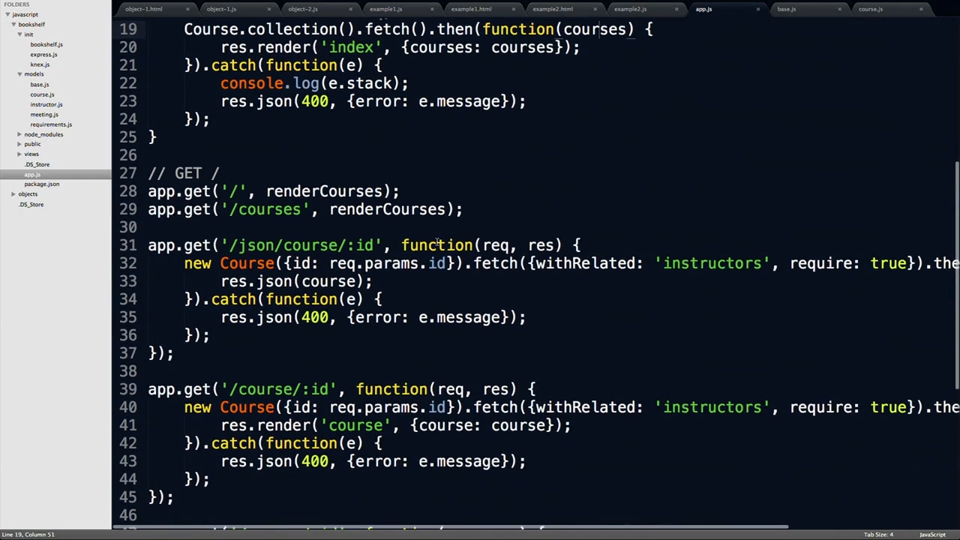
scroll("up", 3)
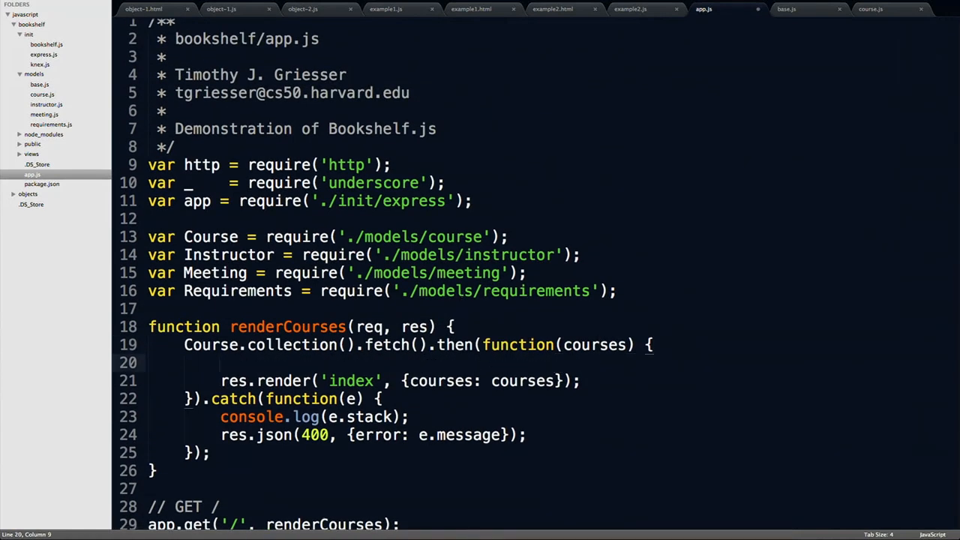
type("debugger")
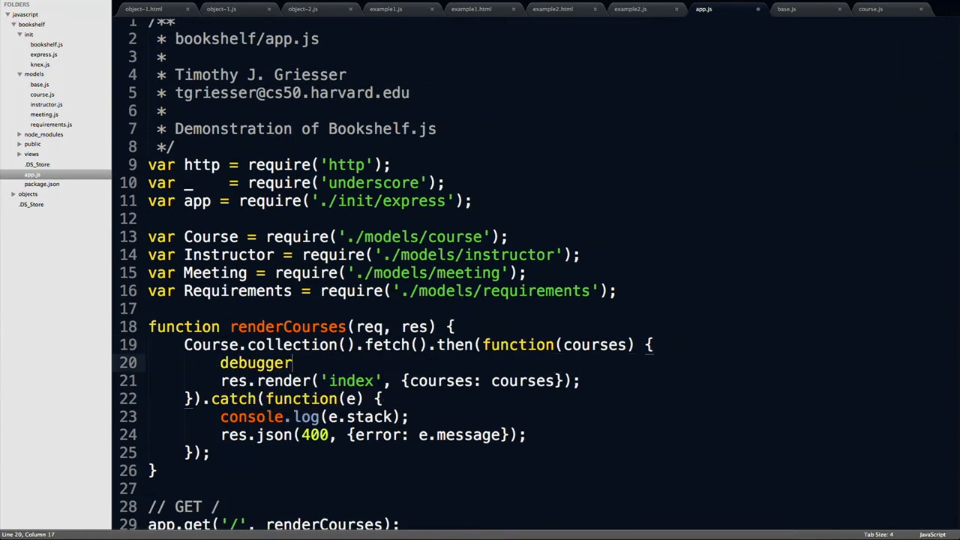